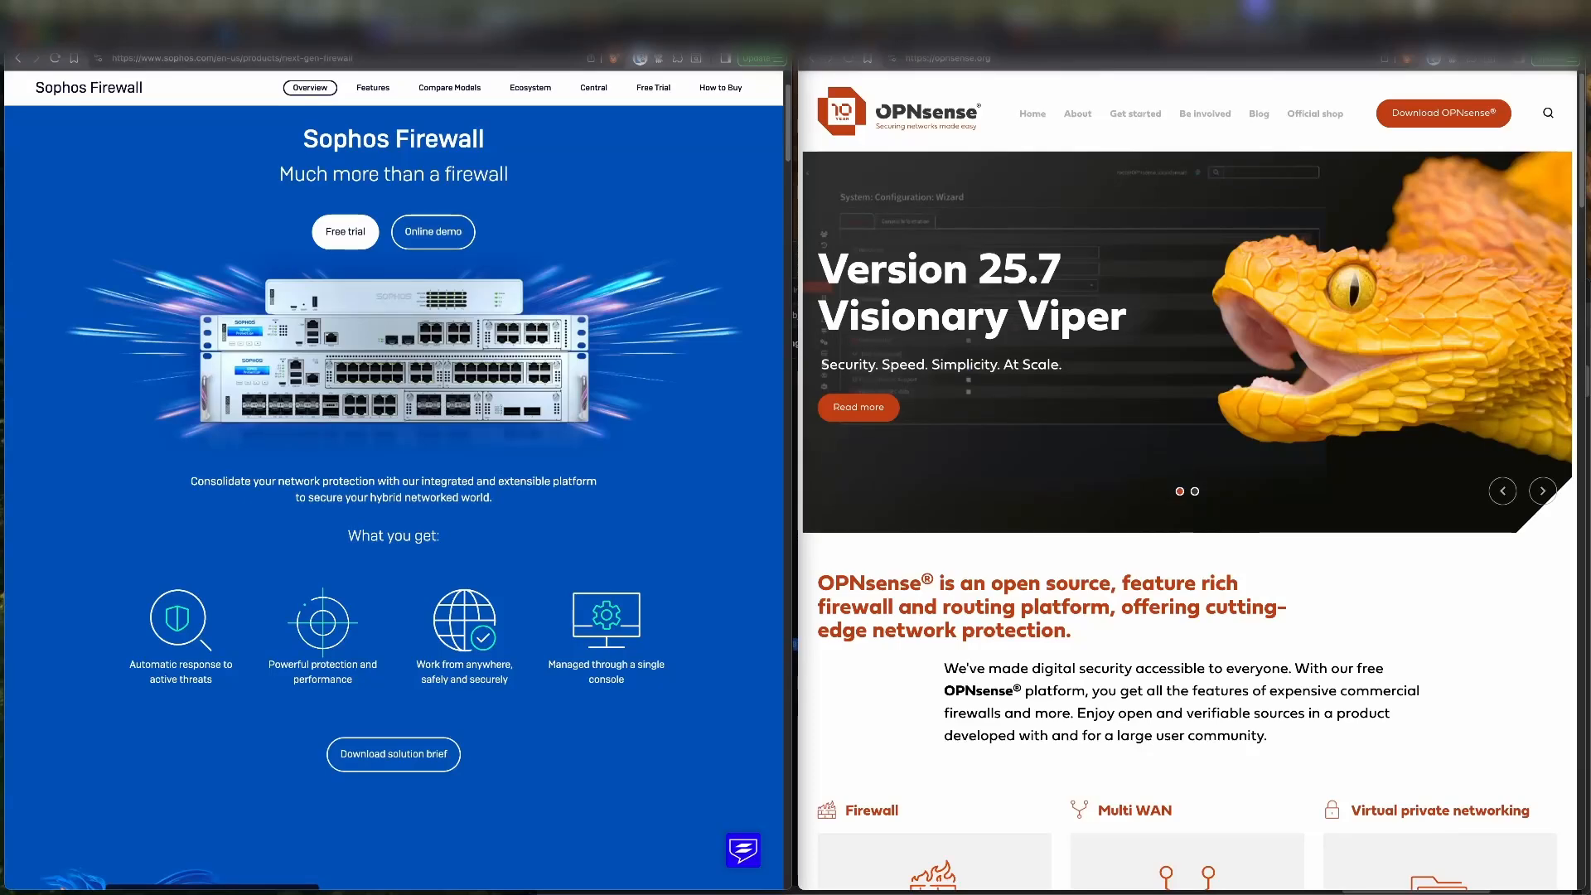
# - Navigate from both product home pages to the Sophos Rules and policies list and OPNsense Firewall > Rules > LAN
pyautogui.click(1543, 490)
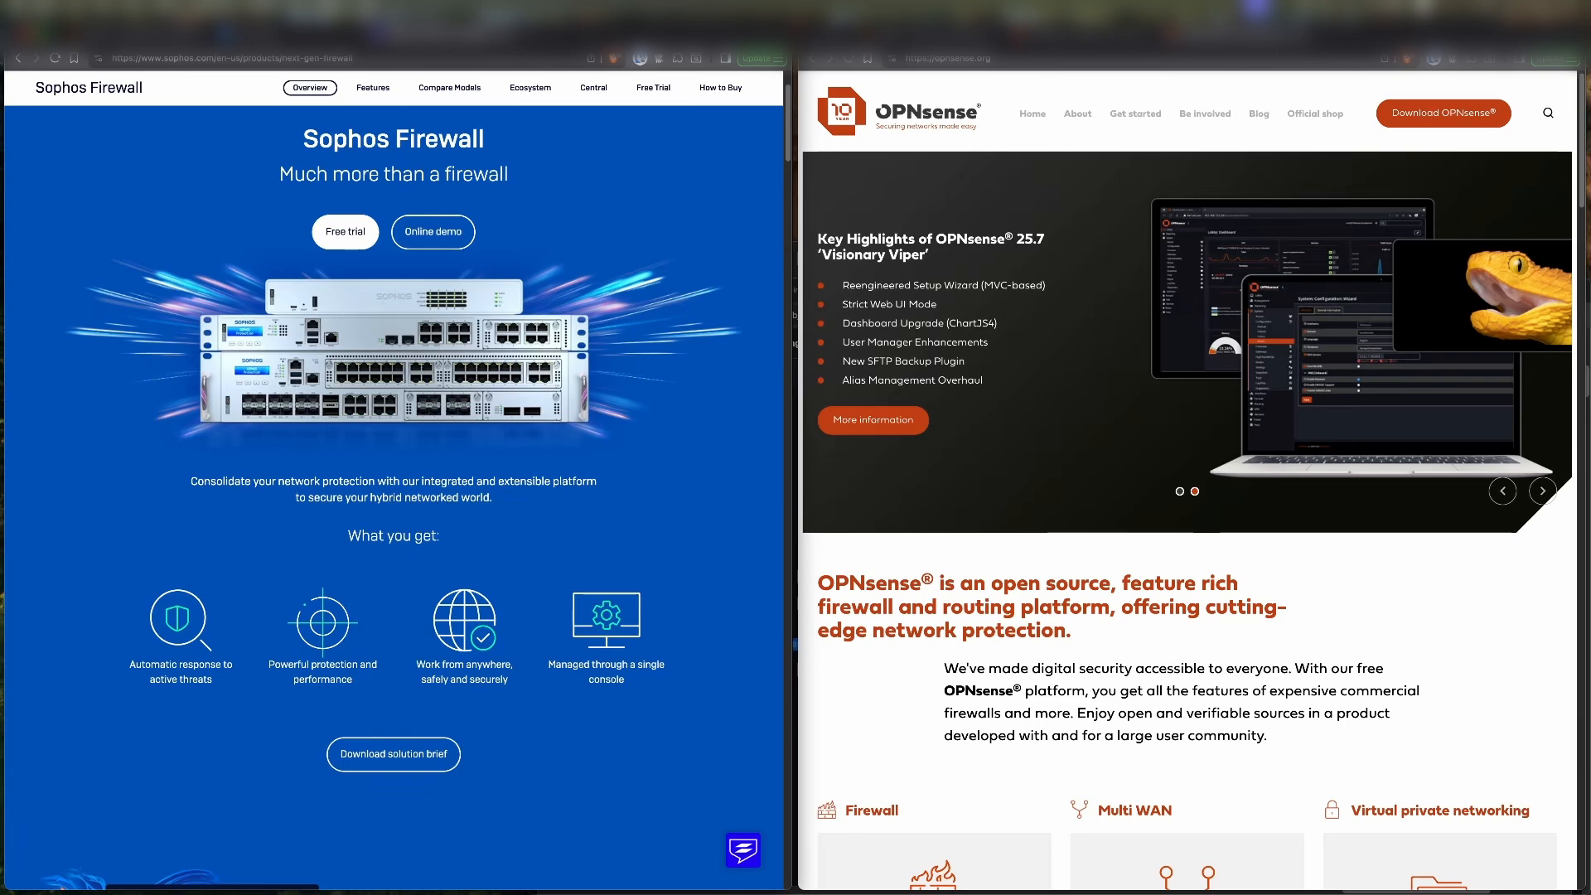
pyautogui.click(1541, 491)
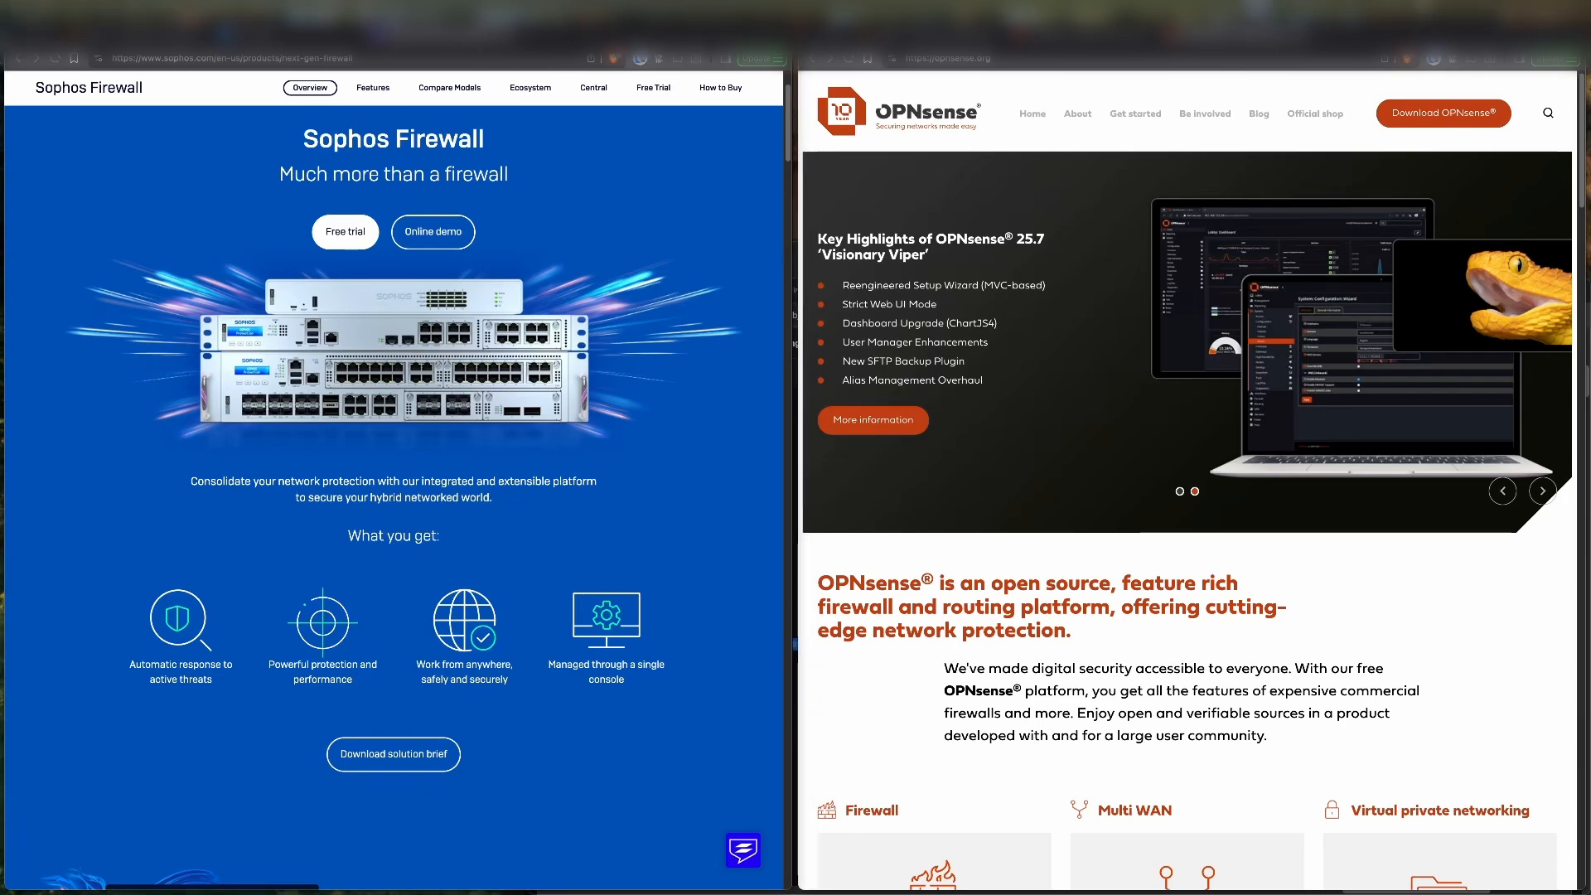
pyautogui.click(1542, 491)
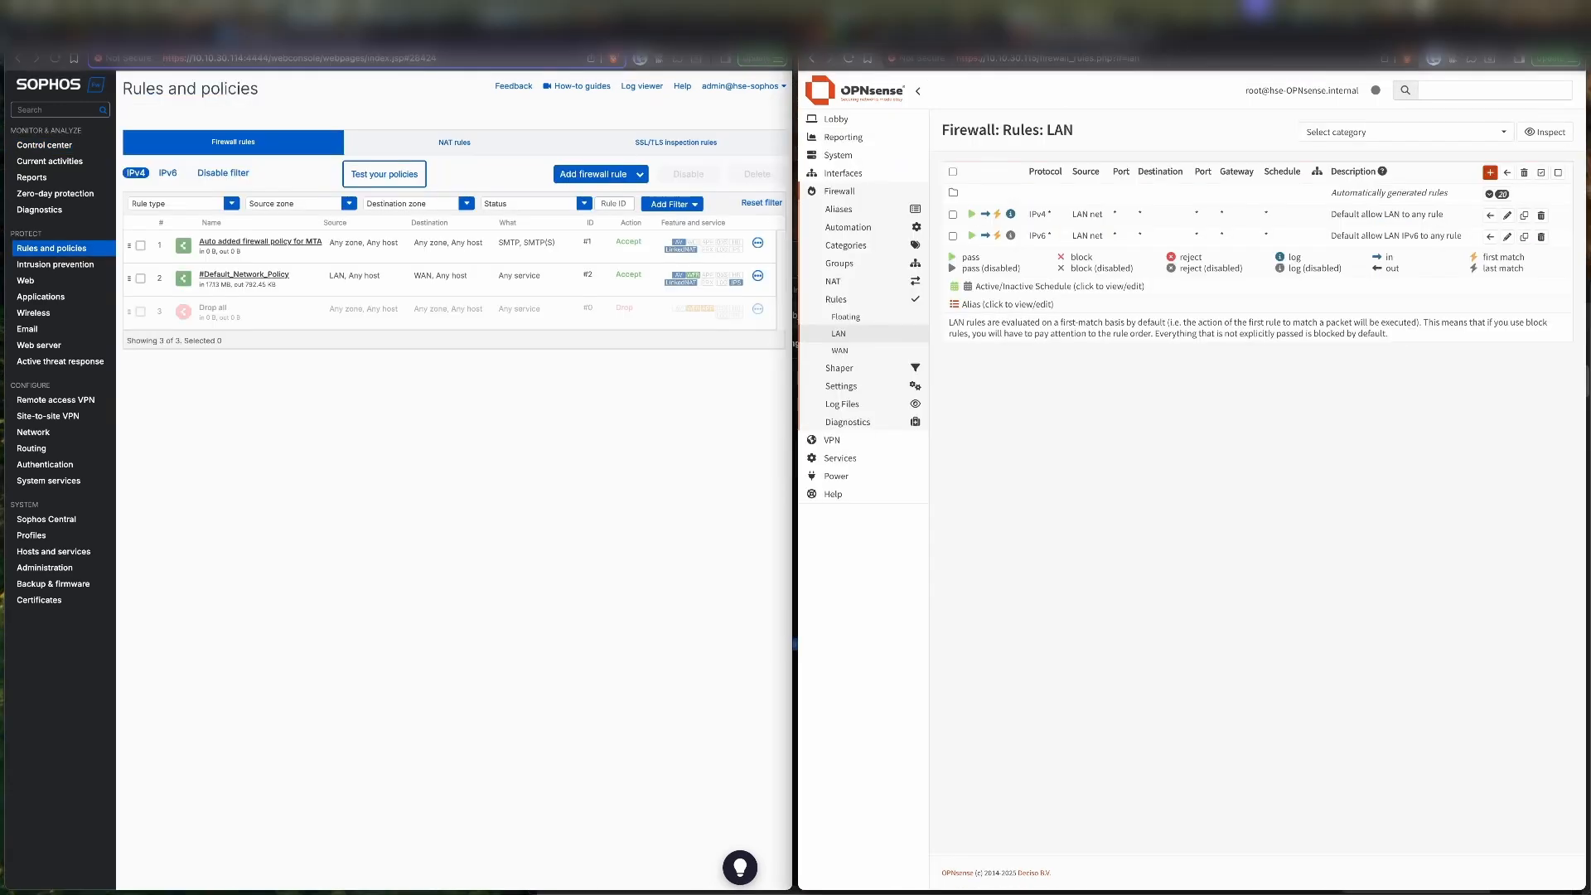
# - Show the Sophos Control center dashboard beside the OPNsense System > Firmware > Plugins list
pyautogui.click(53, 263)
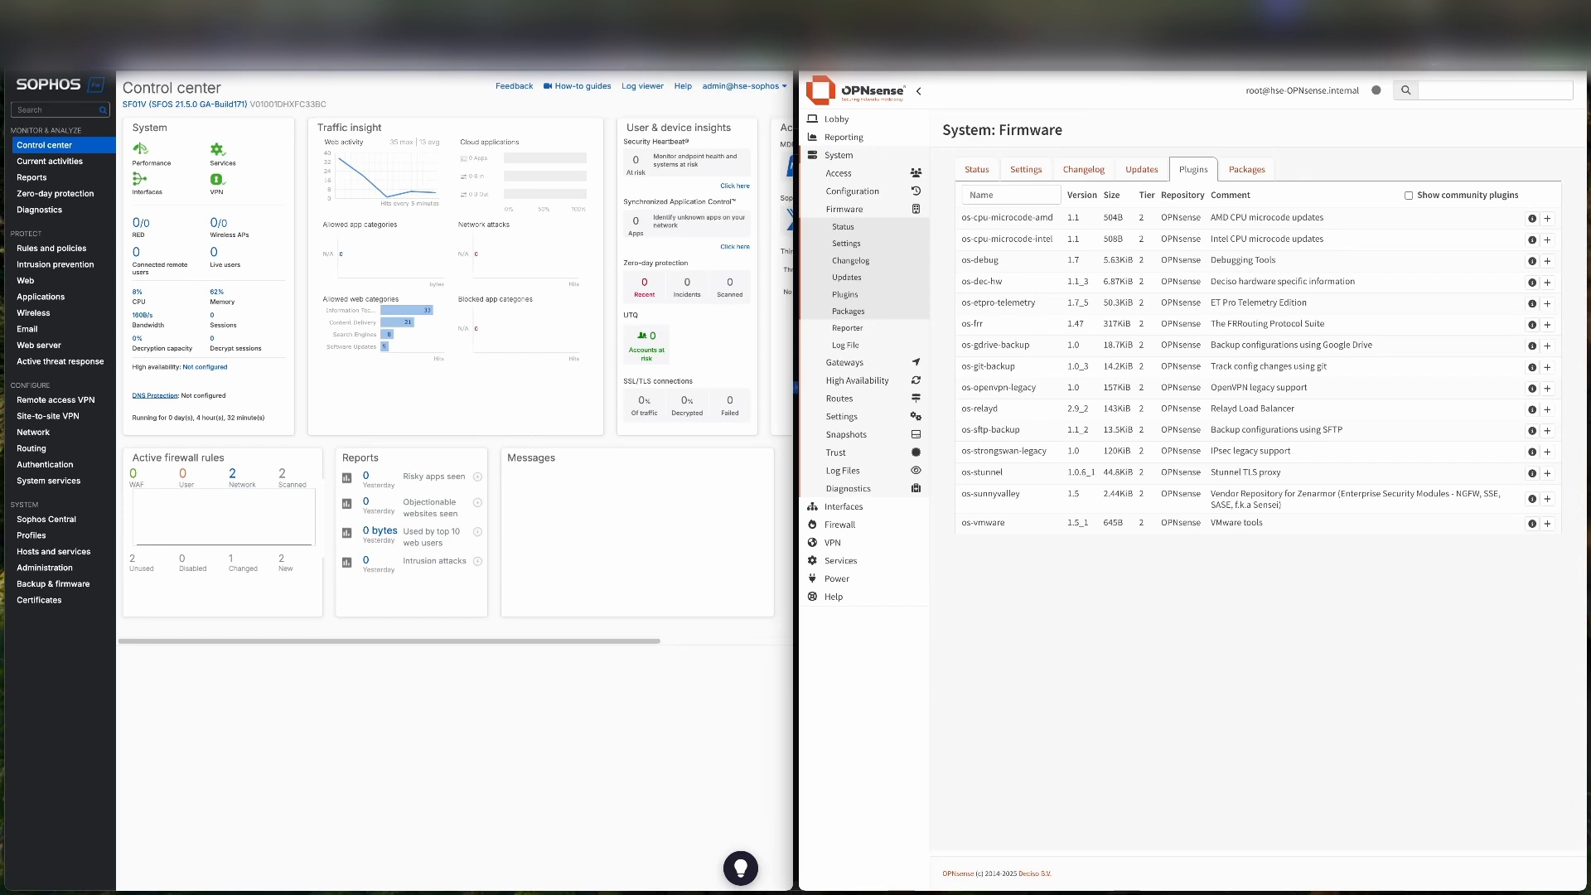
pyautogui.click(835, 119)
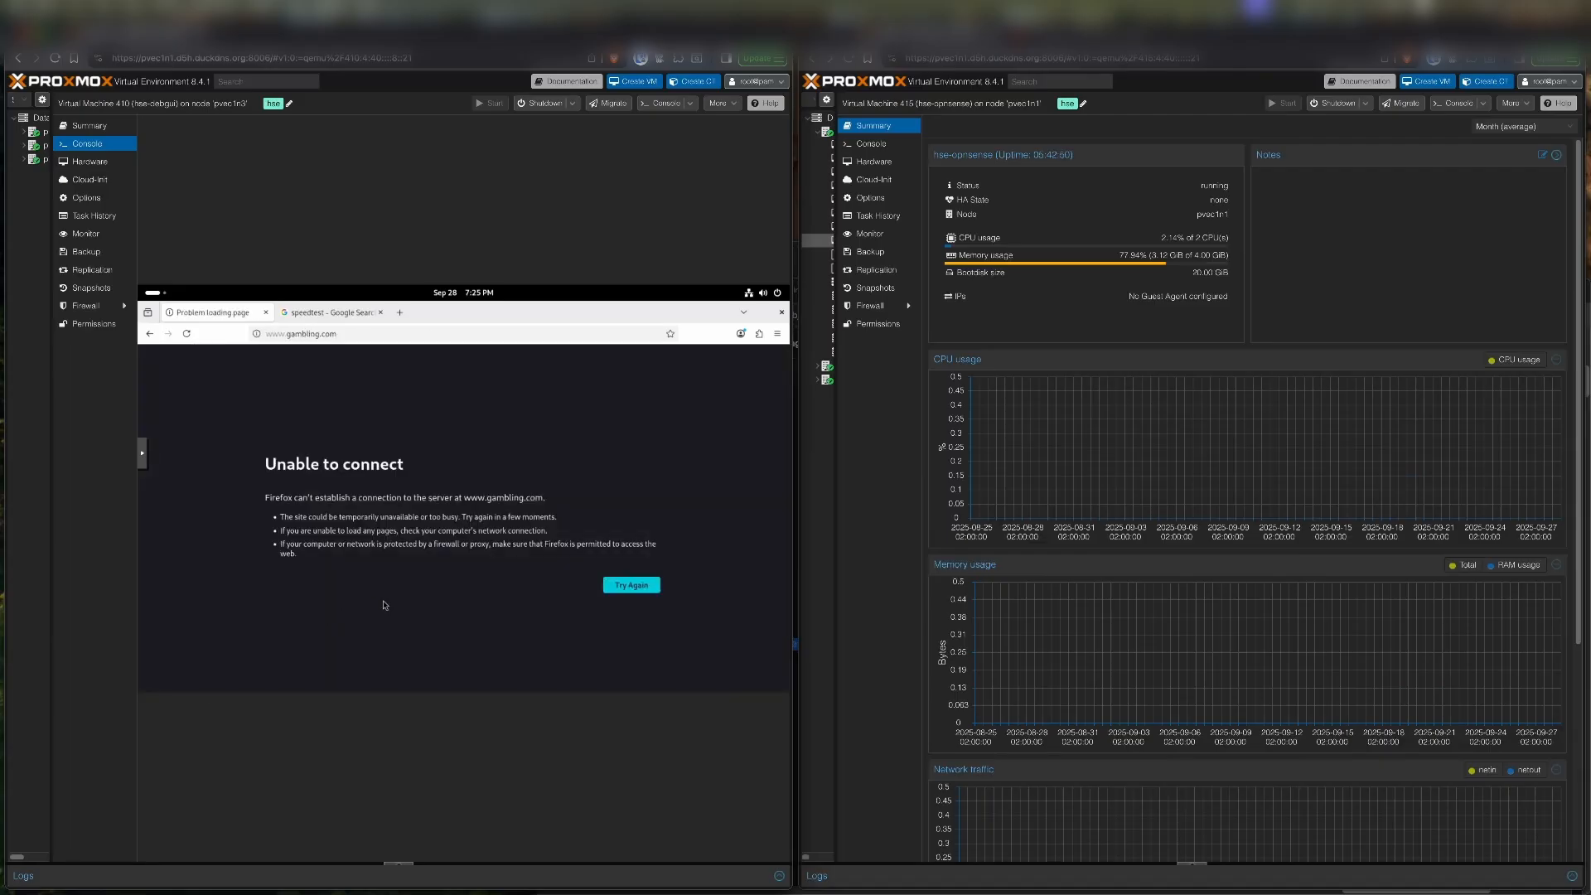
# - Leave the Proxmox VE tabs and return to the Sophos Firewall and OPNsense product home pages
pyautogui.click(330, 311)
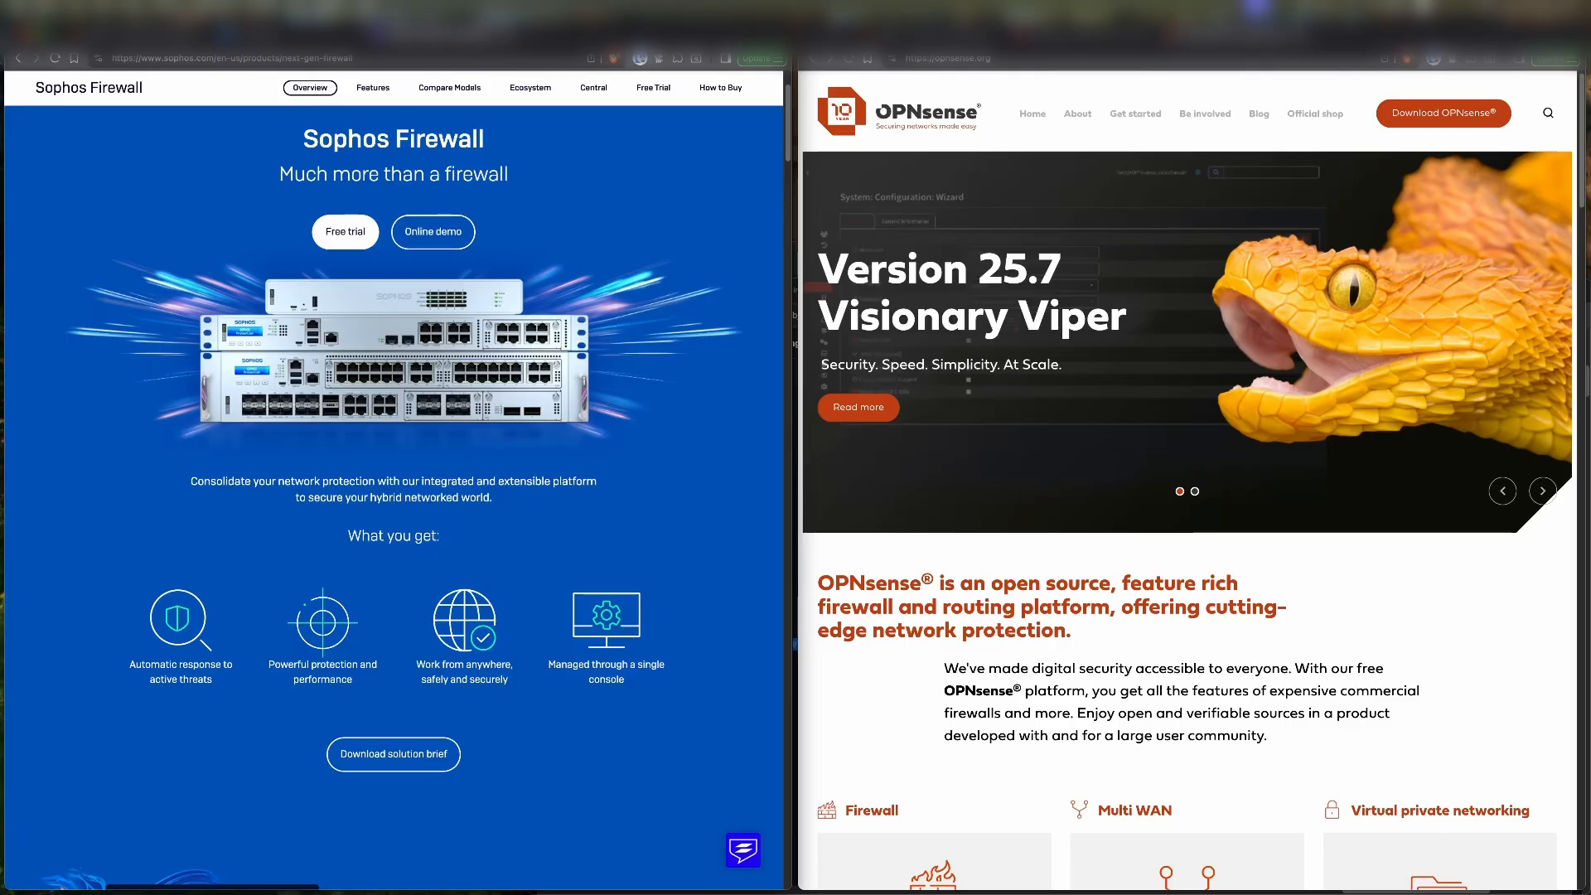
pyautogui.click(1543, 491)
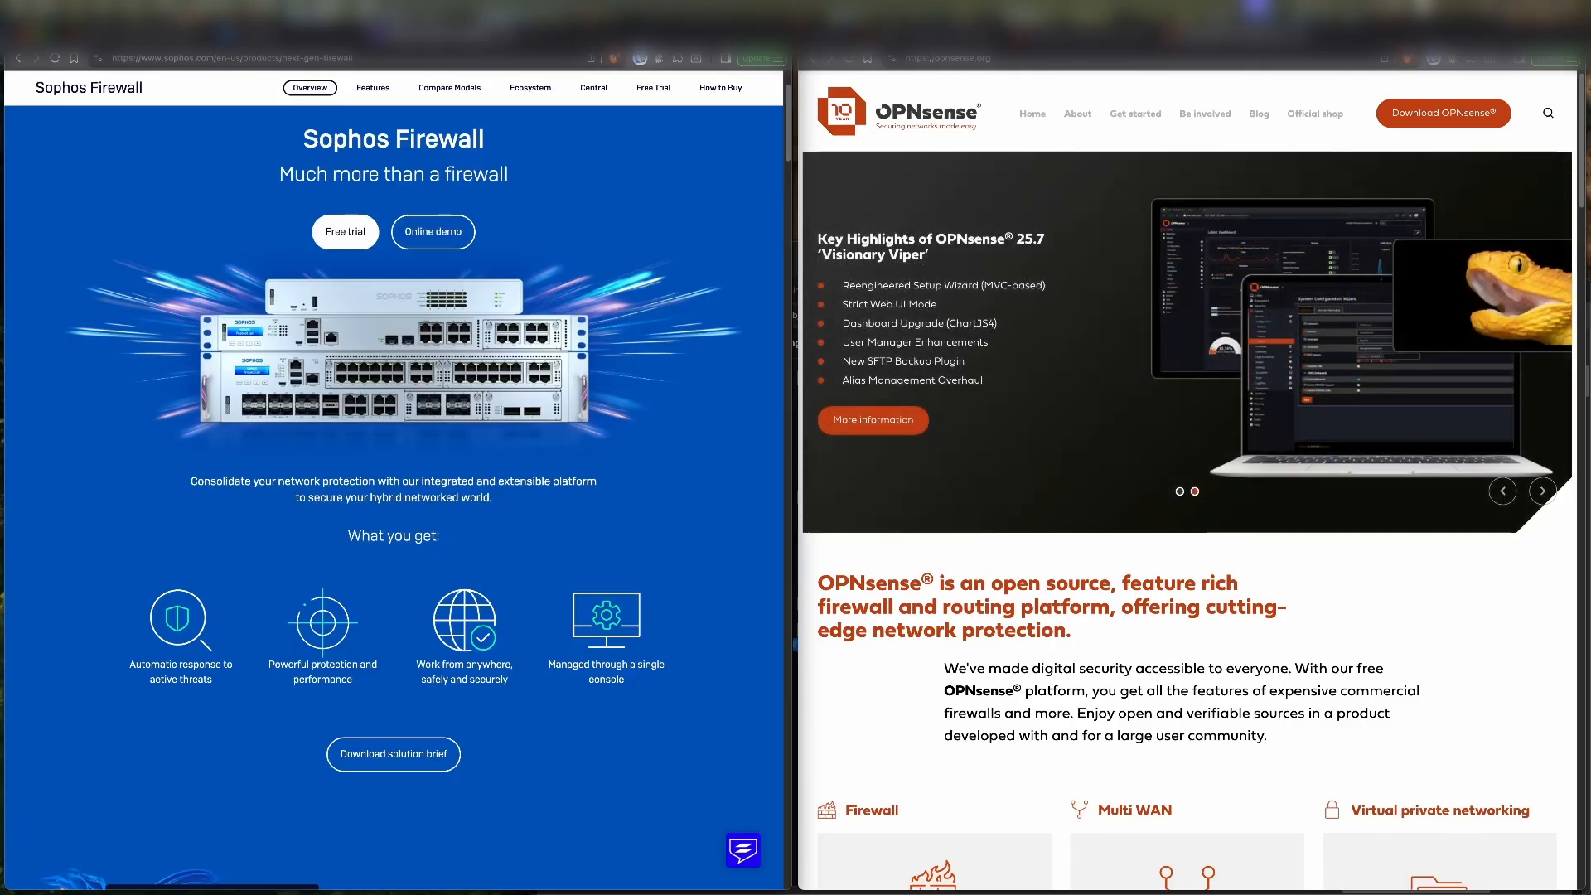